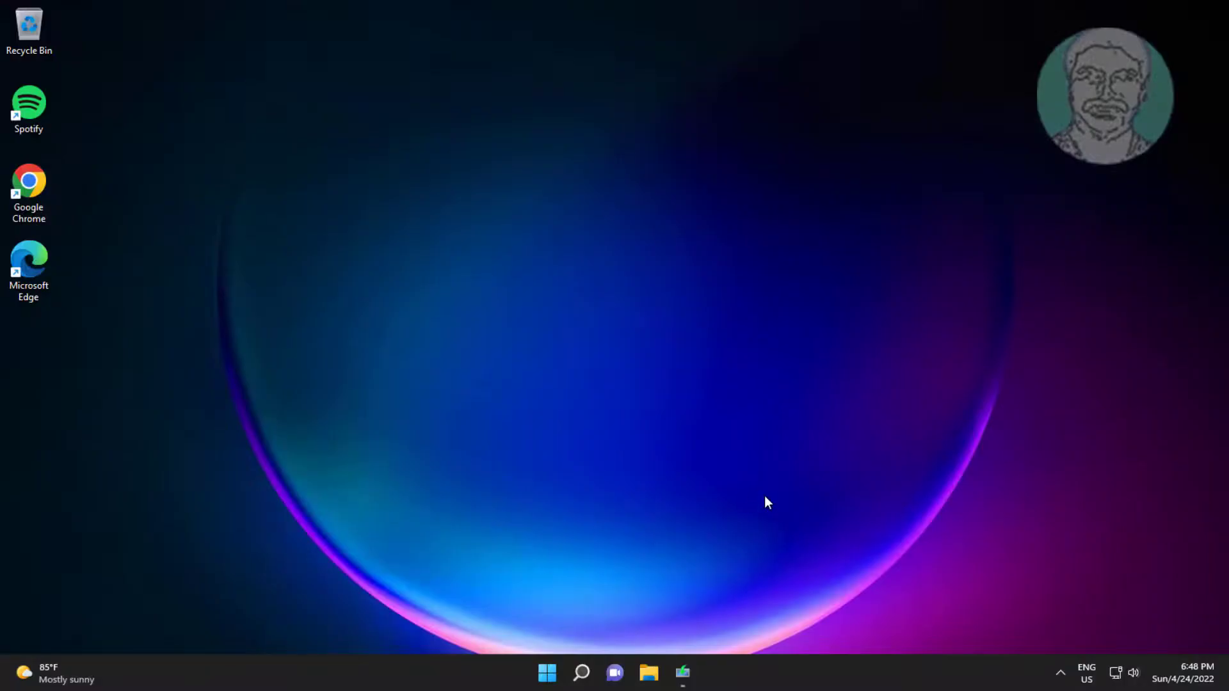
# - Search for 'regedit' and run Registry Editor as administrator
pyautogui.click(580, 673)
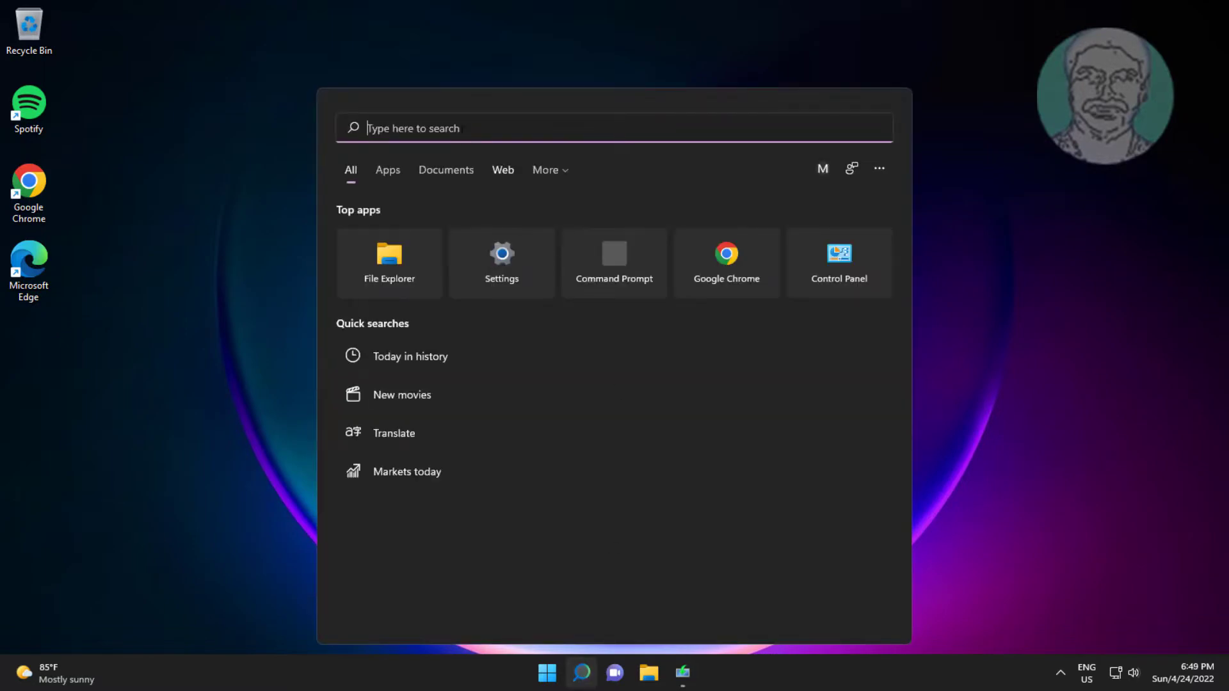
pyautogui.write('regedit')
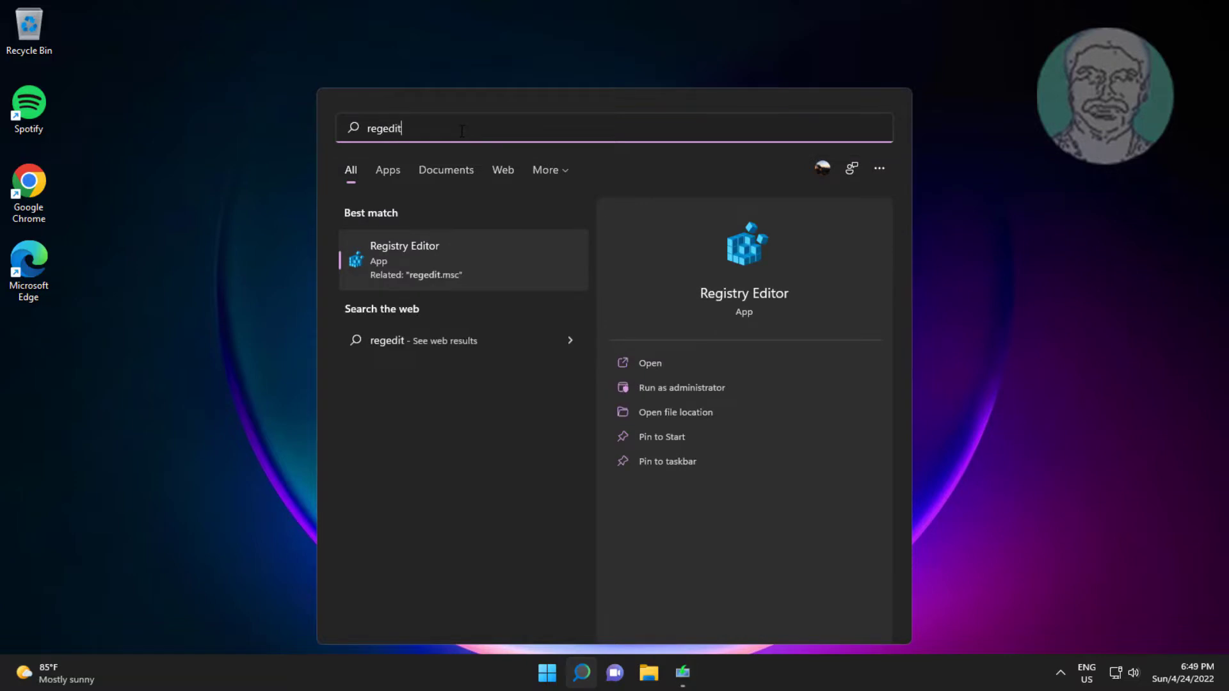
pyautogui.rightClick(403, 259)
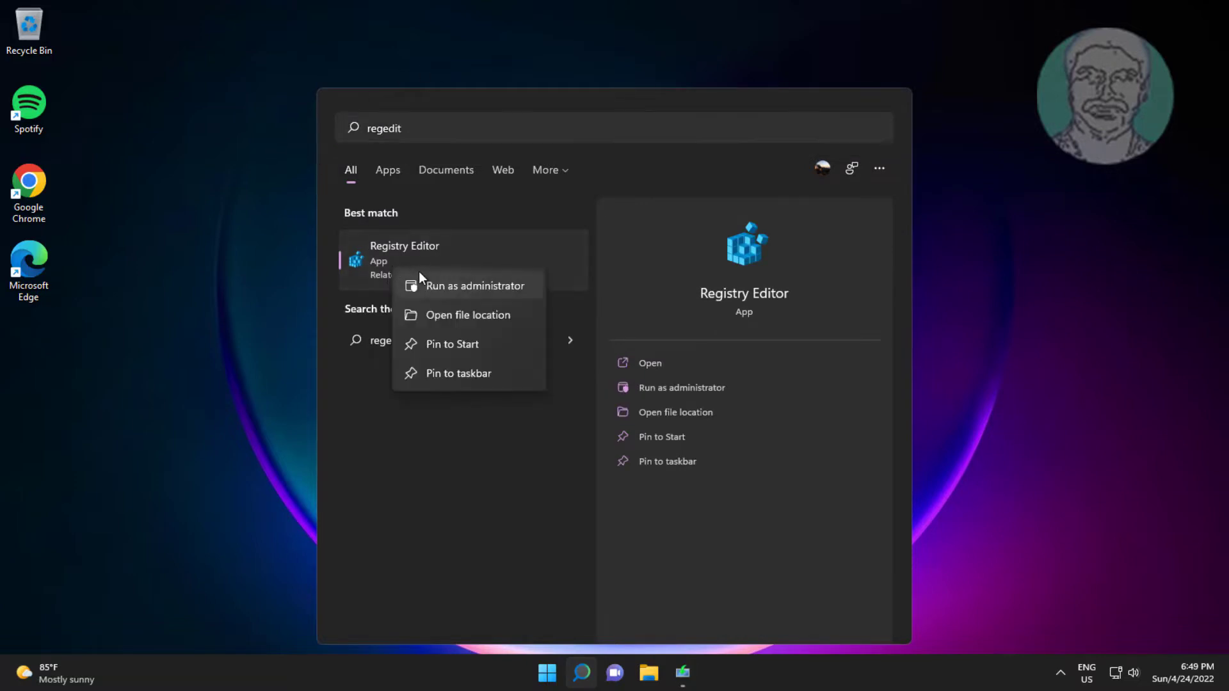
pyautogui.click(475, 286)
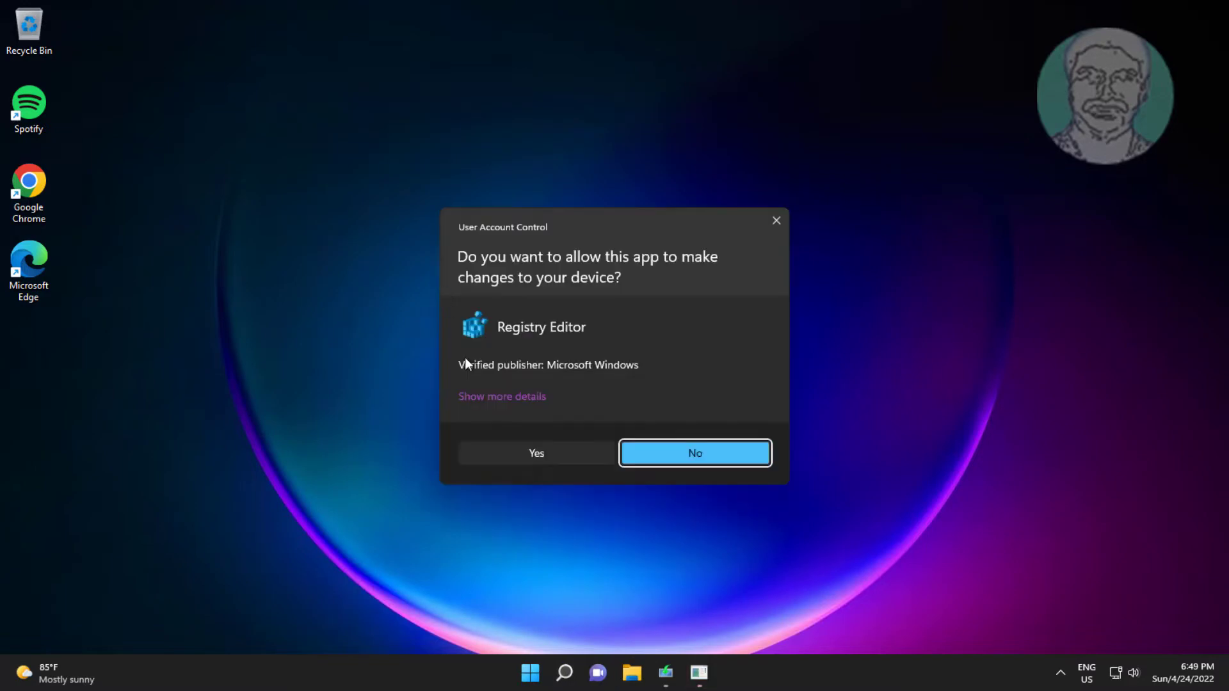
# - Approve the UAC prompt and expand HKLM\SOFTWARE\Microsoft down to CurrentVersion
pyautogui.click(536, 453)
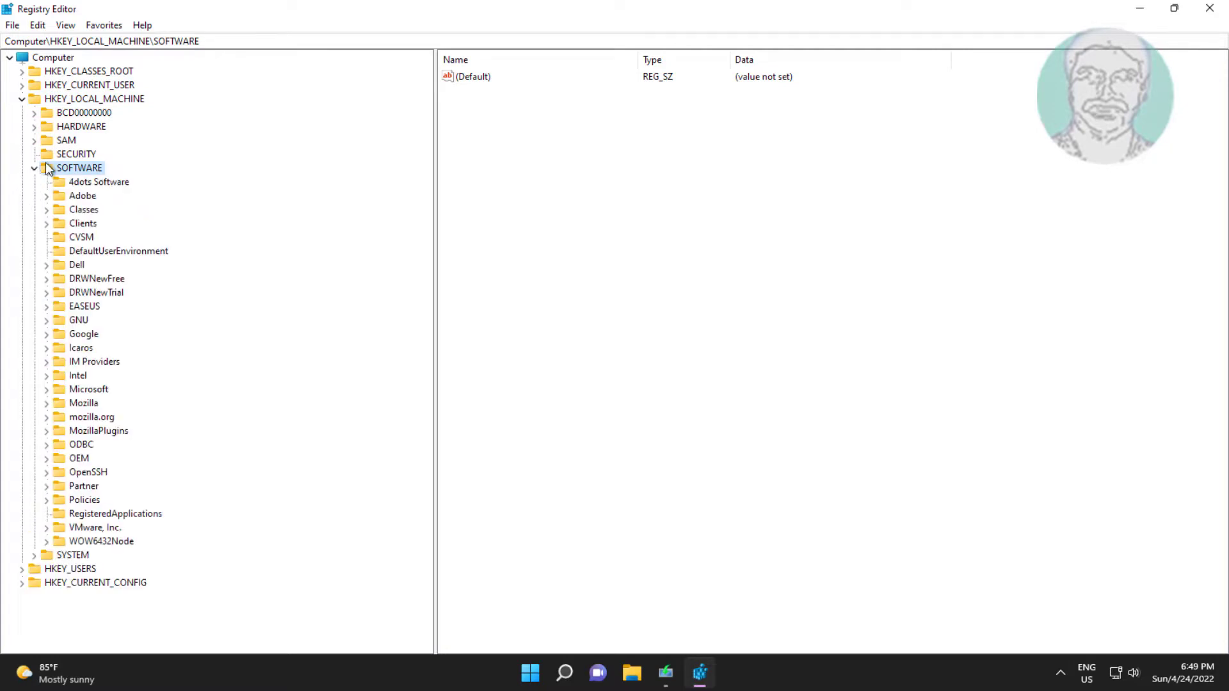
pyautogui.click(87, 389)
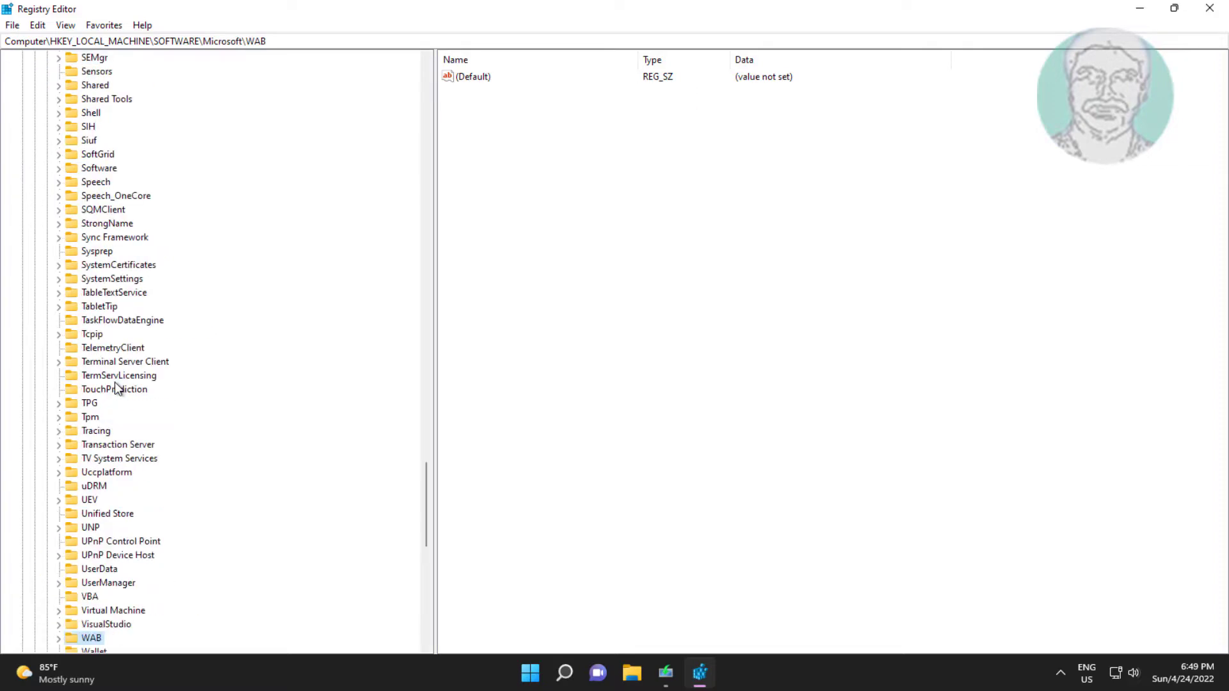
pyautogui.scroll(-3)
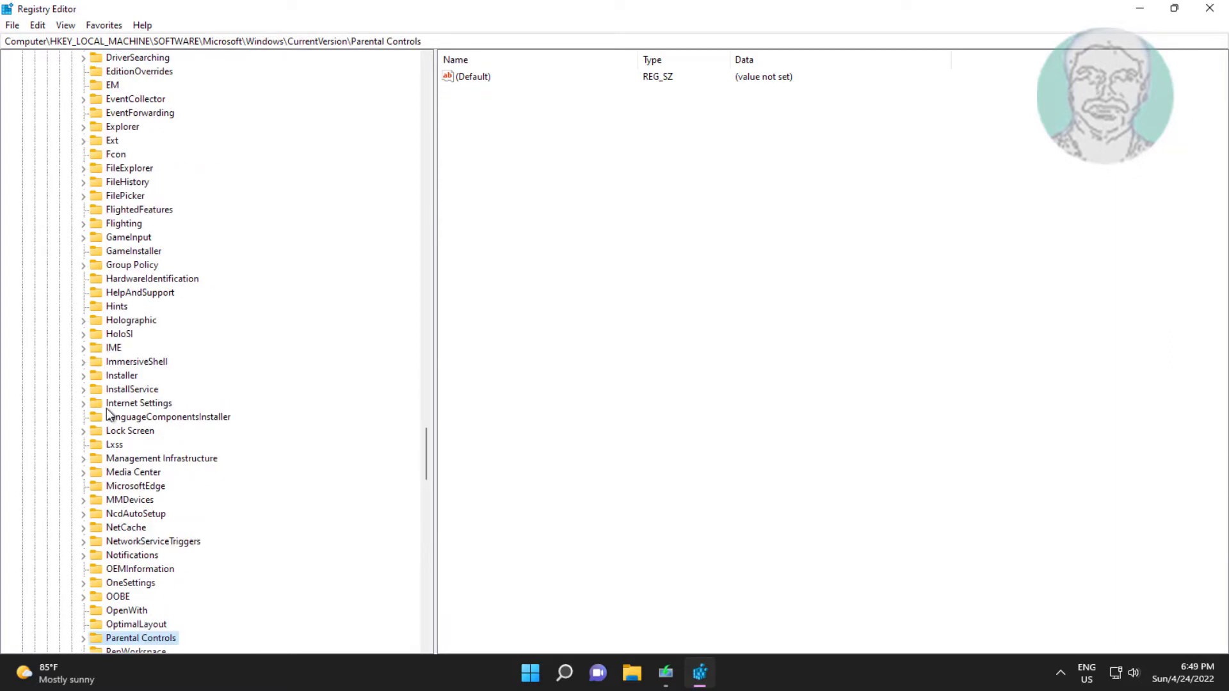
pyautogui.scroll(-3)
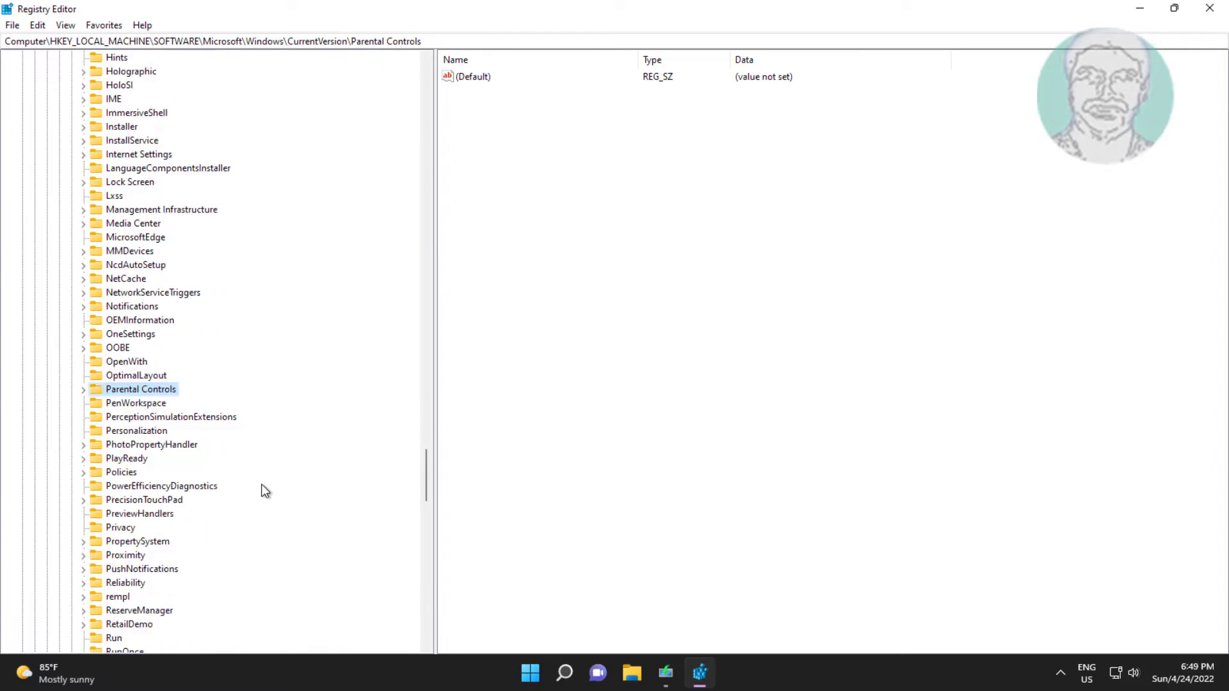
# - Expand Policies, select the System key, and open EnableLUA for editing
pyautogui.click(121, 430)
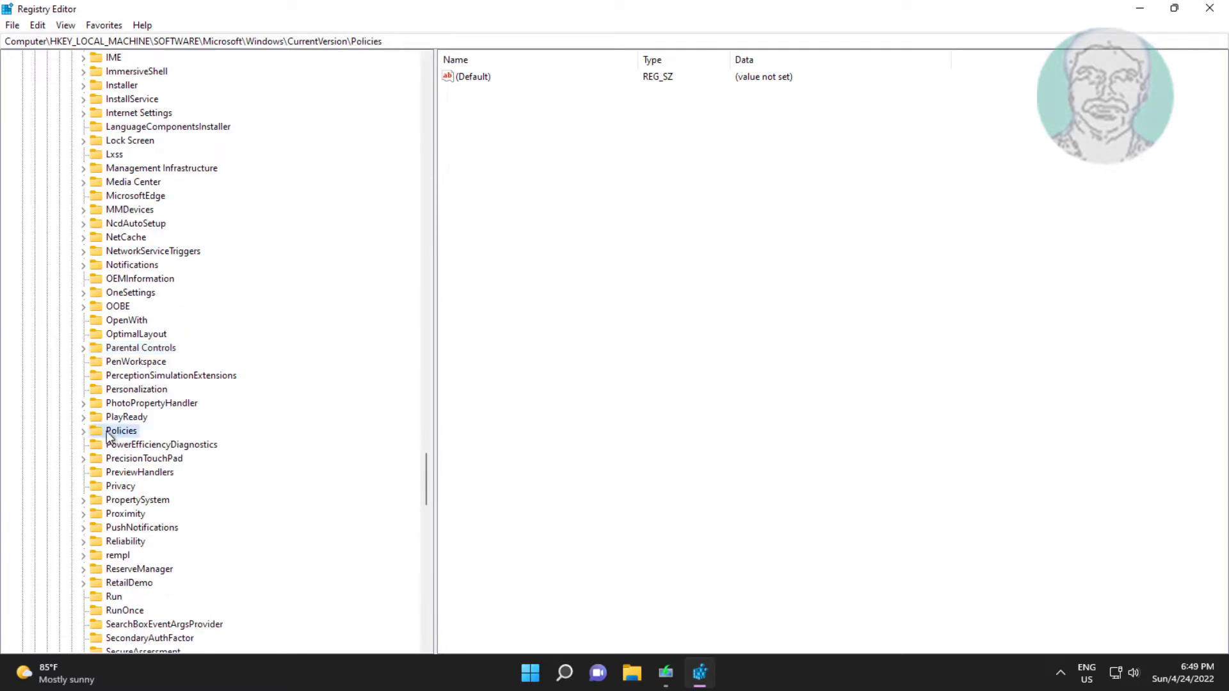
pyautogui.click(83, 430)
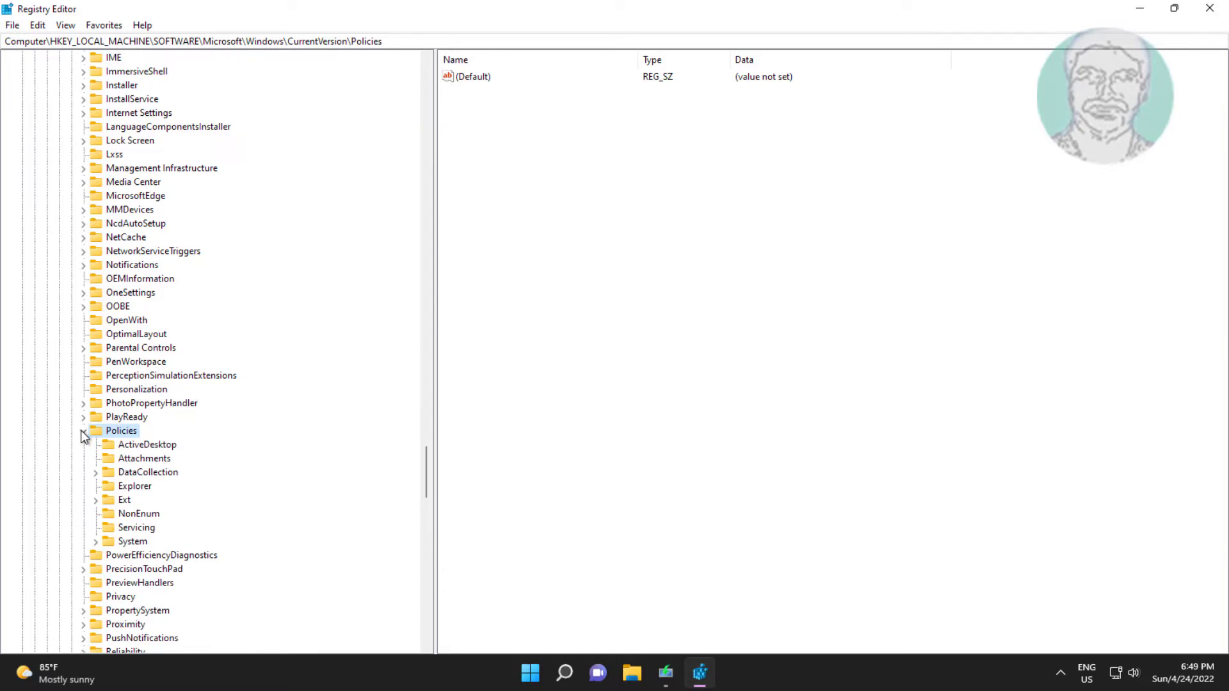
pyautogui.click(84, 430)
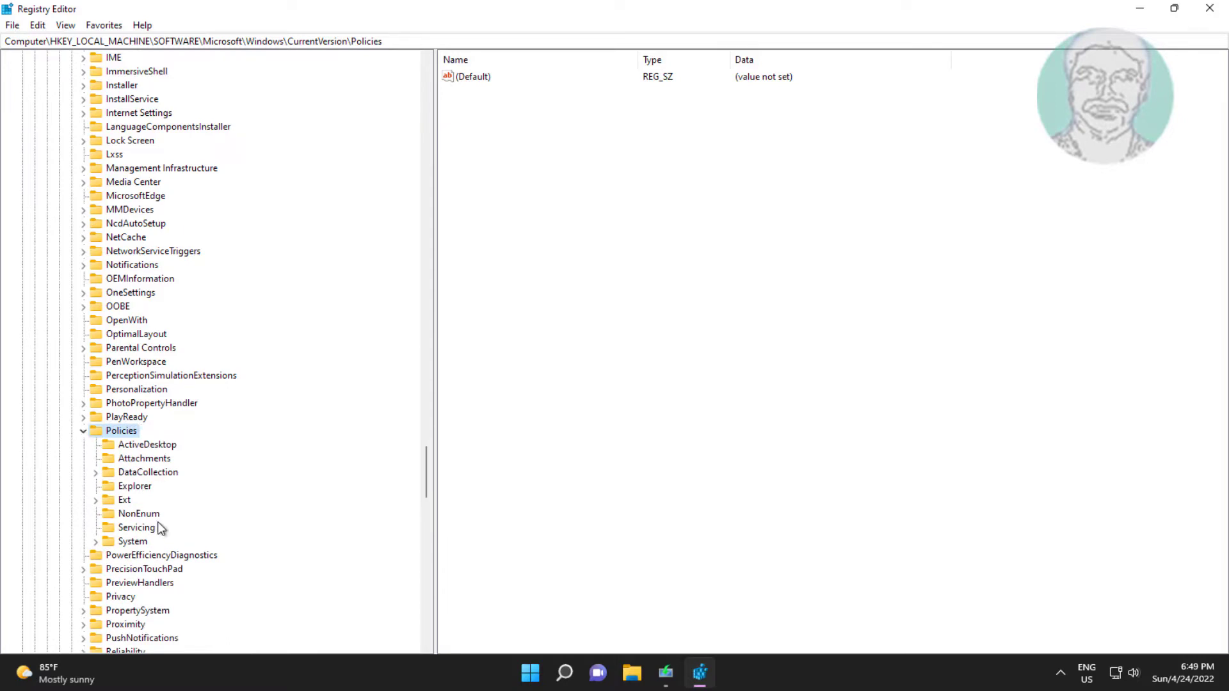
pyautogui.click(133, 541)
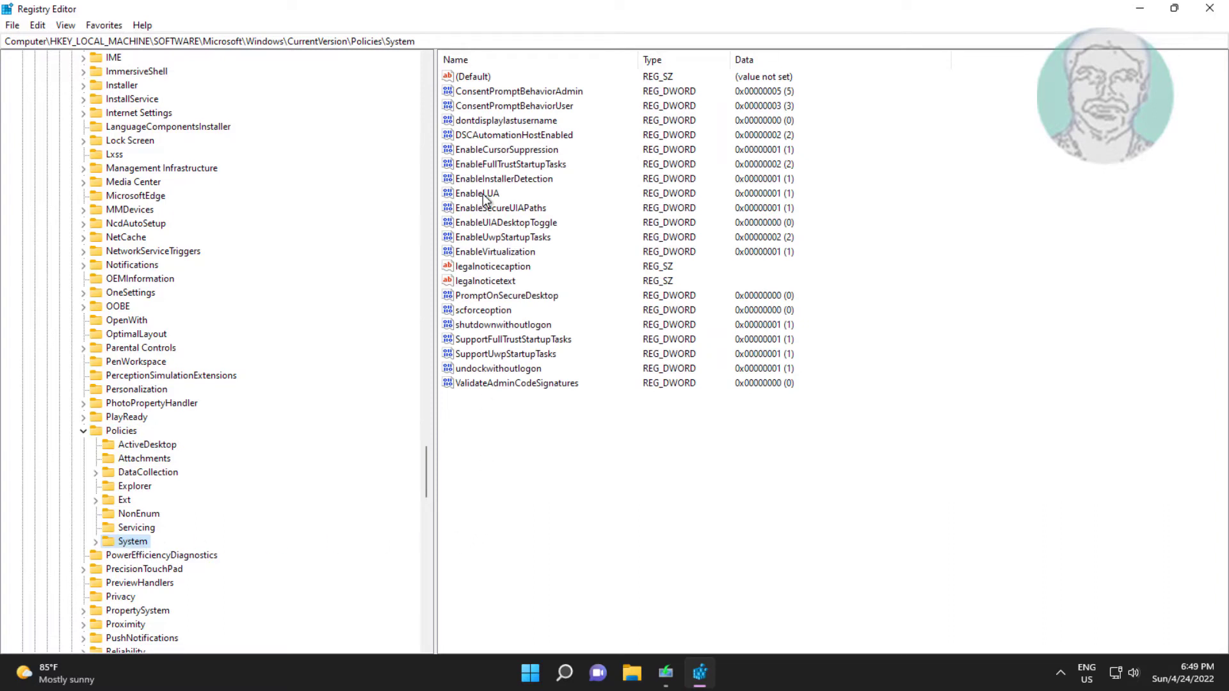
pyautogui.doubleClick(479, 192)
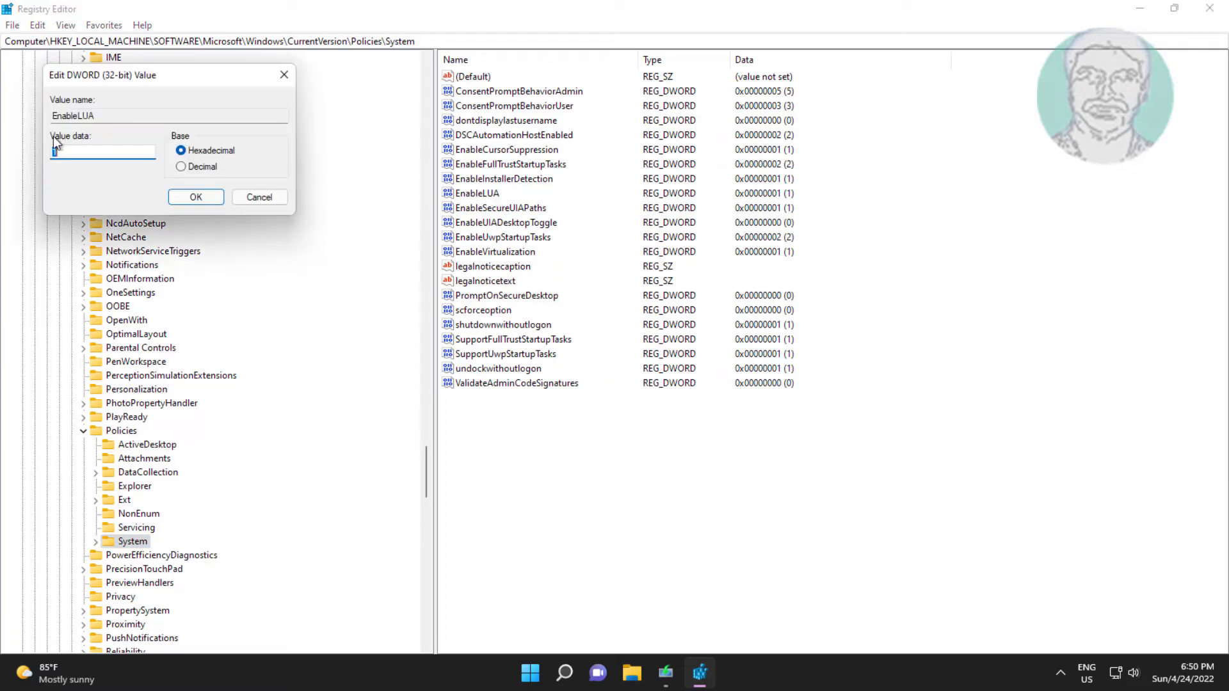
# - Set EnableLUA value data to 0 and dismiss the restart notice
pyautogui.write('0')
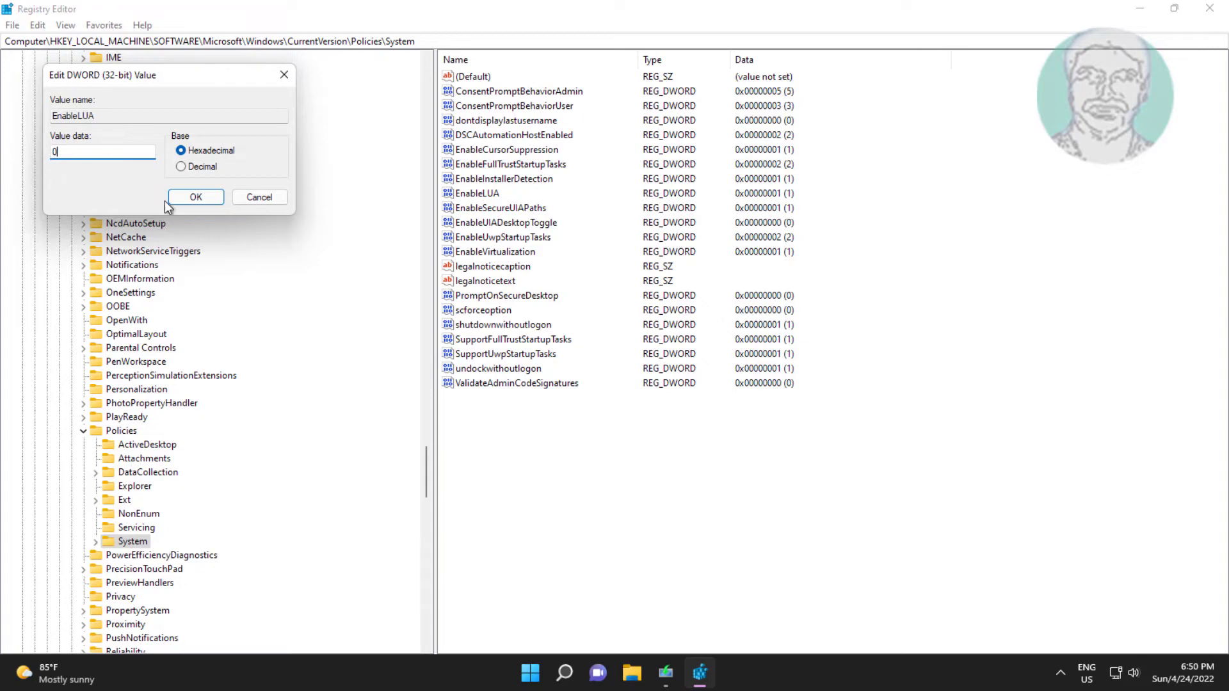
pyautogui.click(195, 196)
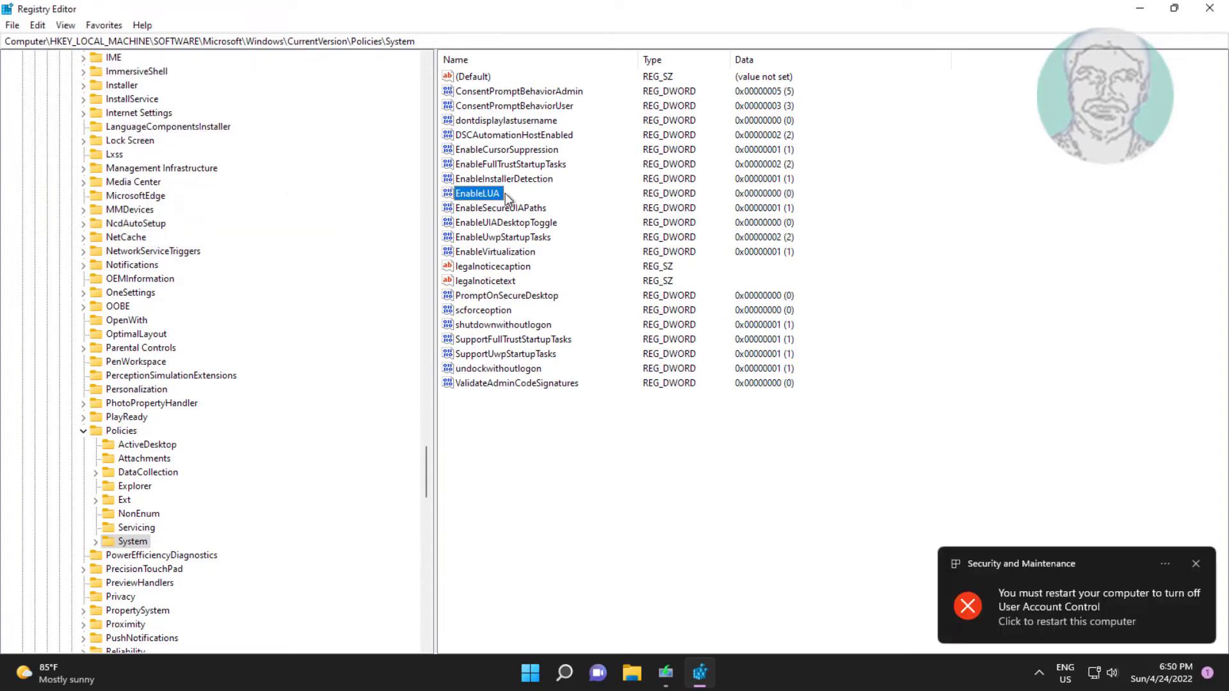
pyautogui.moveTo(1196, 563)
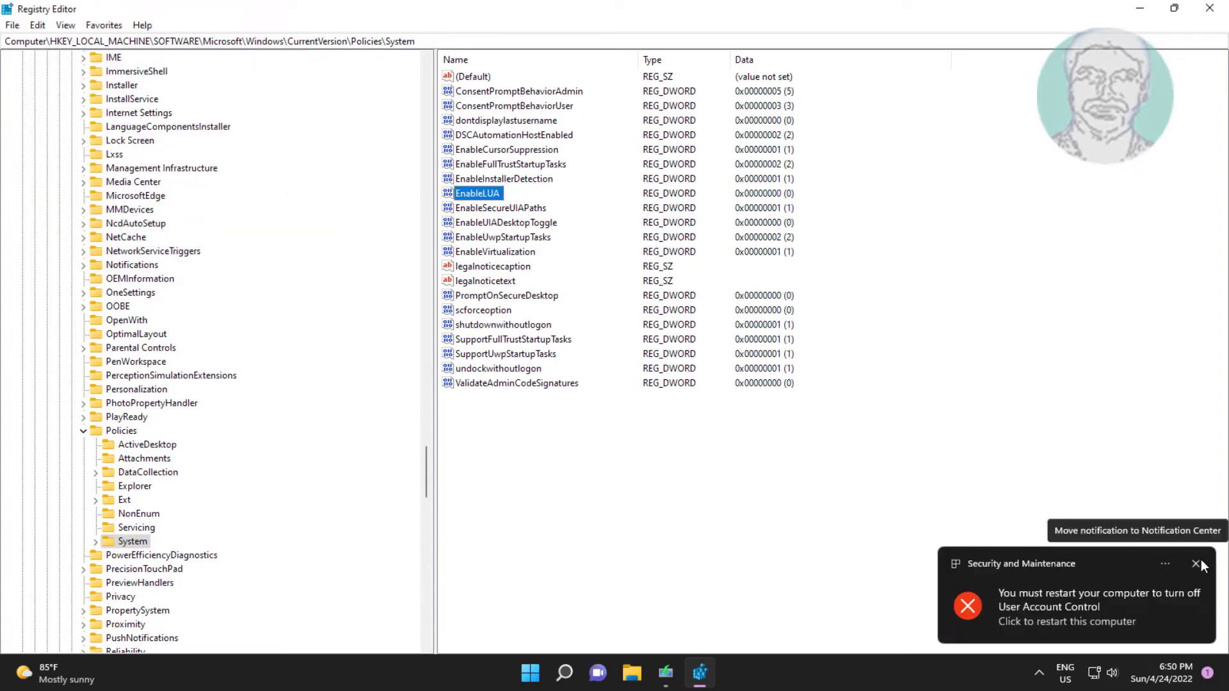
pyautogui.click(1194, 563)
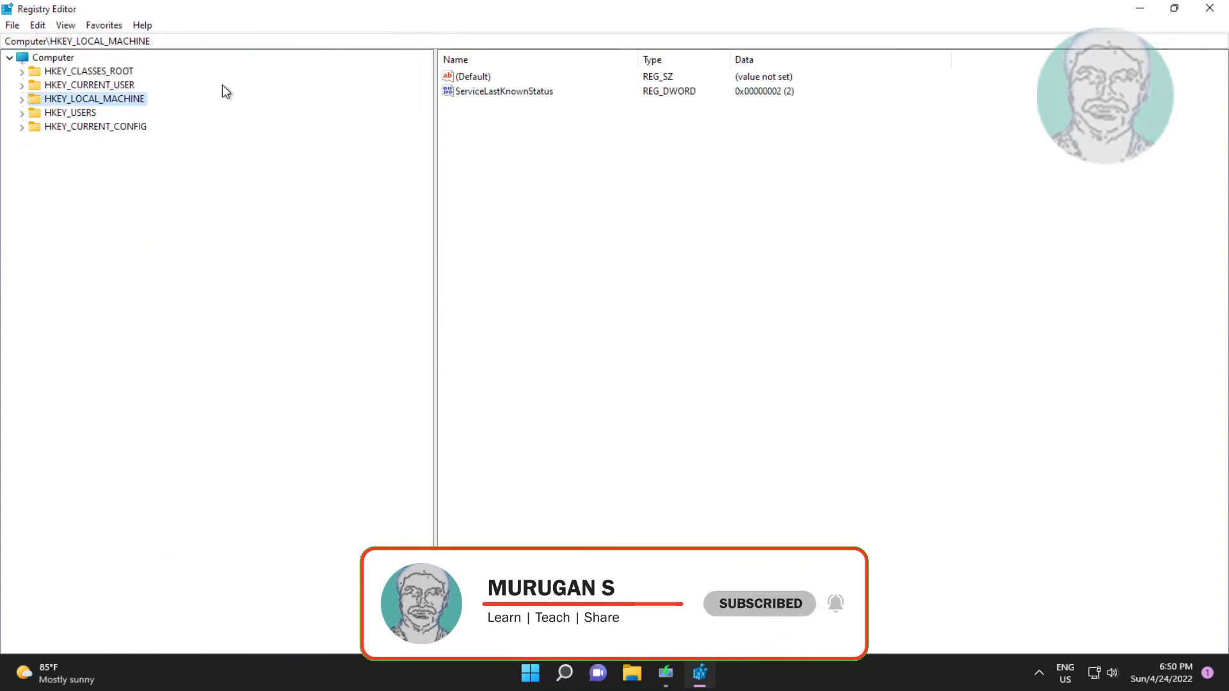
# - Close Registry Editor and bring up the Start menu
pyautogui.click(1209, 8)
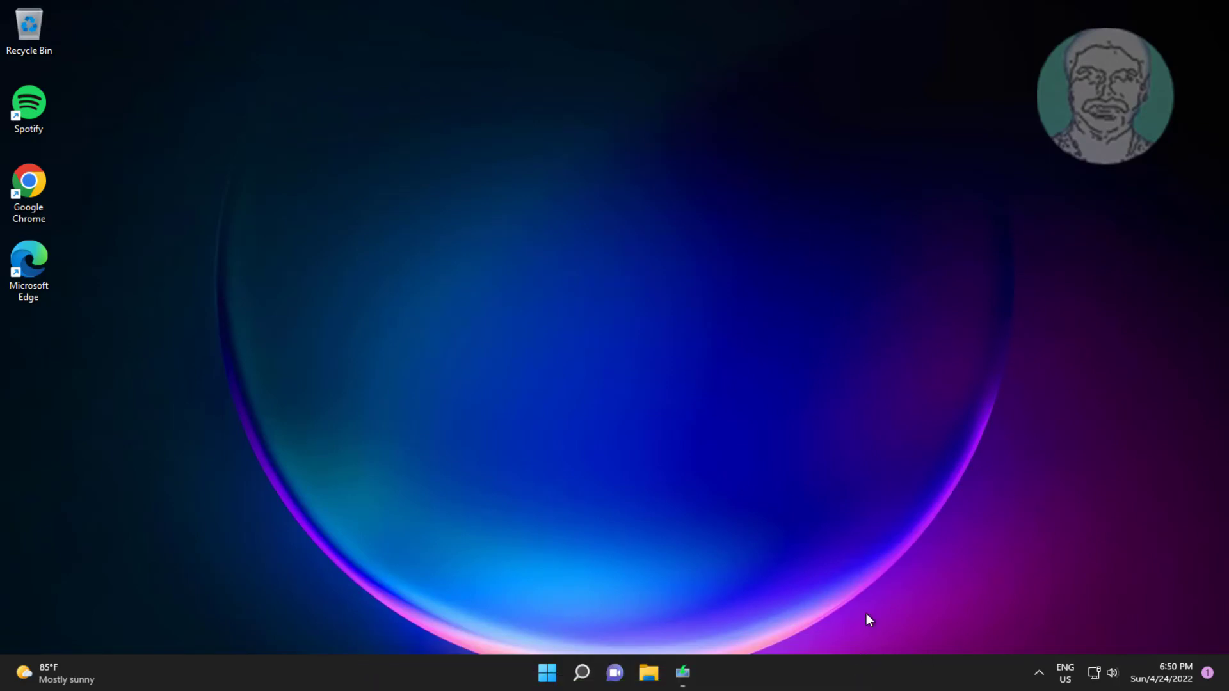
pyautogui.click(547, 673)
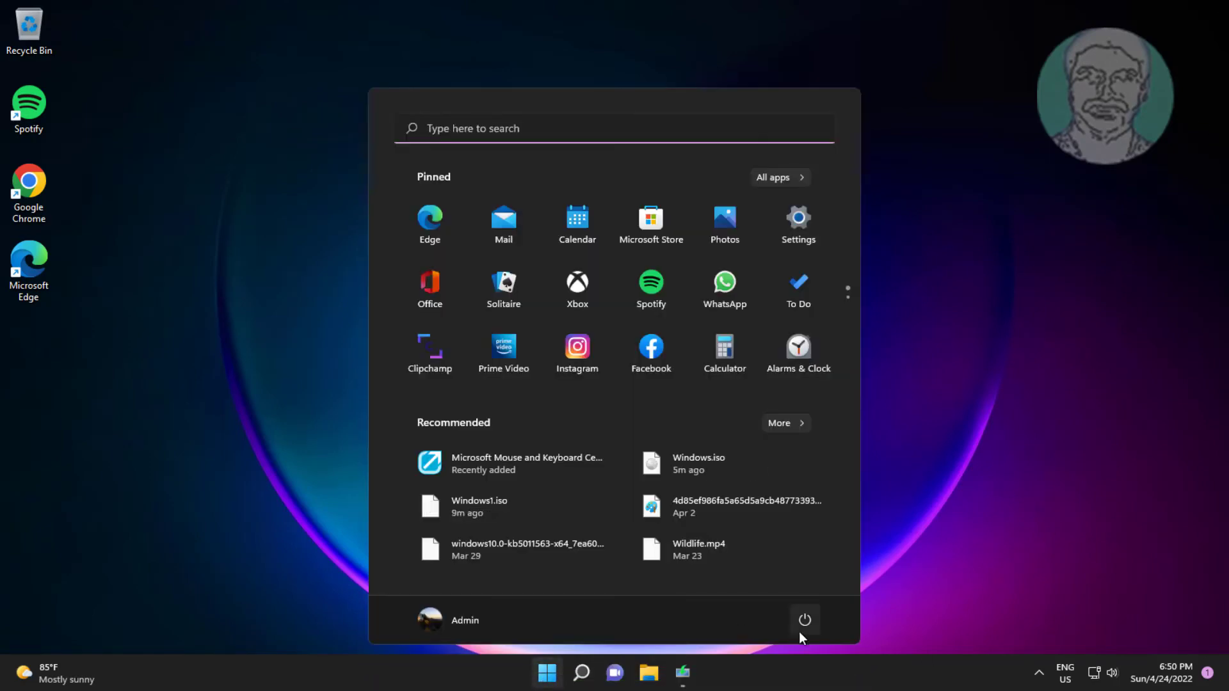